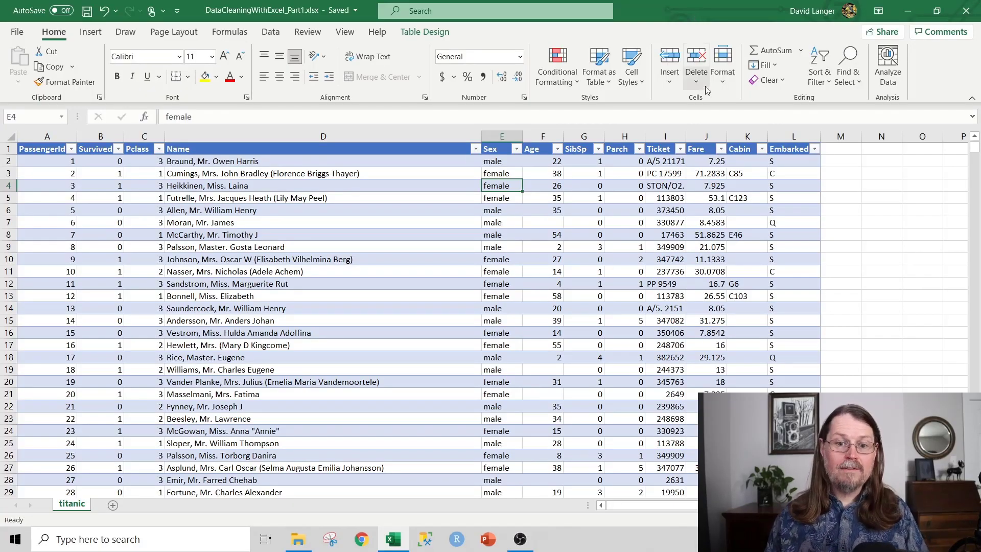
{"action": "mouse_move", "coordinate": [633, 113]}
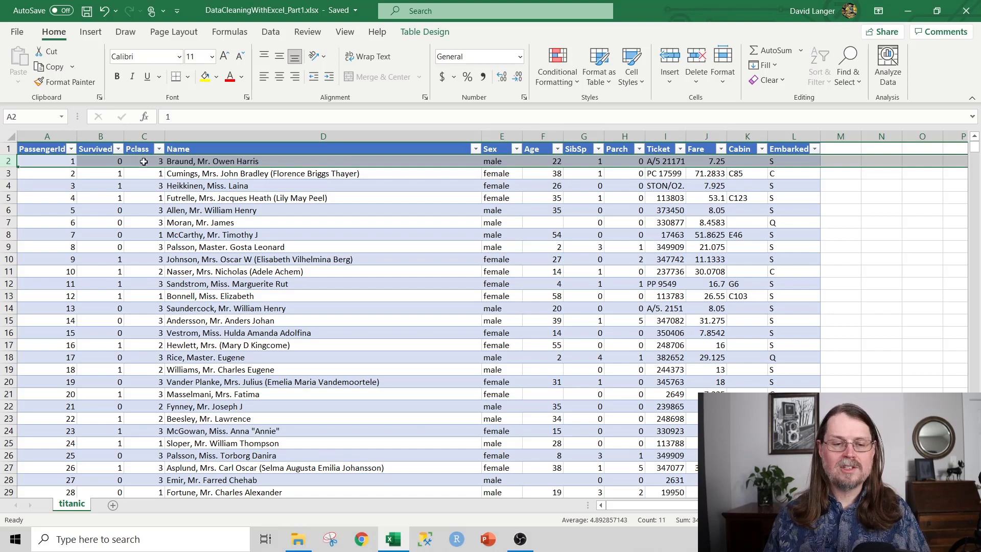
{"action": "mouse_move", "coordinate": [152, 171]}
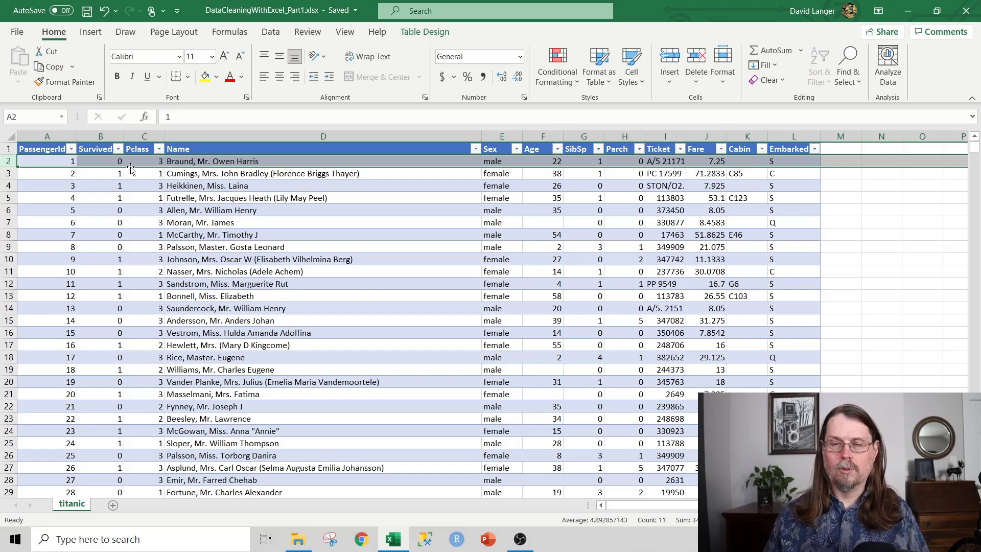
{"action": "mouse_move", "coordinate": [107, 171]}
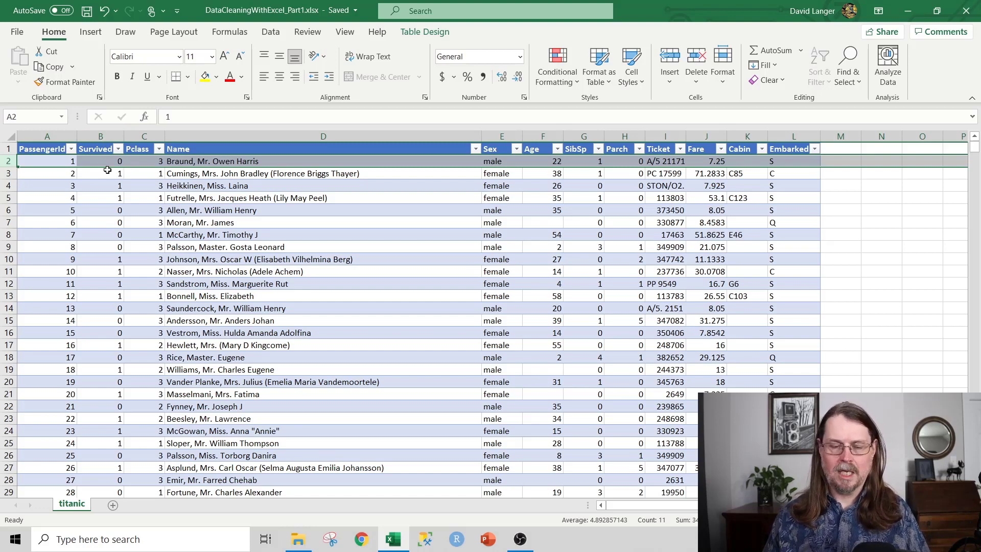
Add a NewSurvived header in M1 so the titanic table extends to column M
{"action": "left_click", "coordinate": [101, 136]}
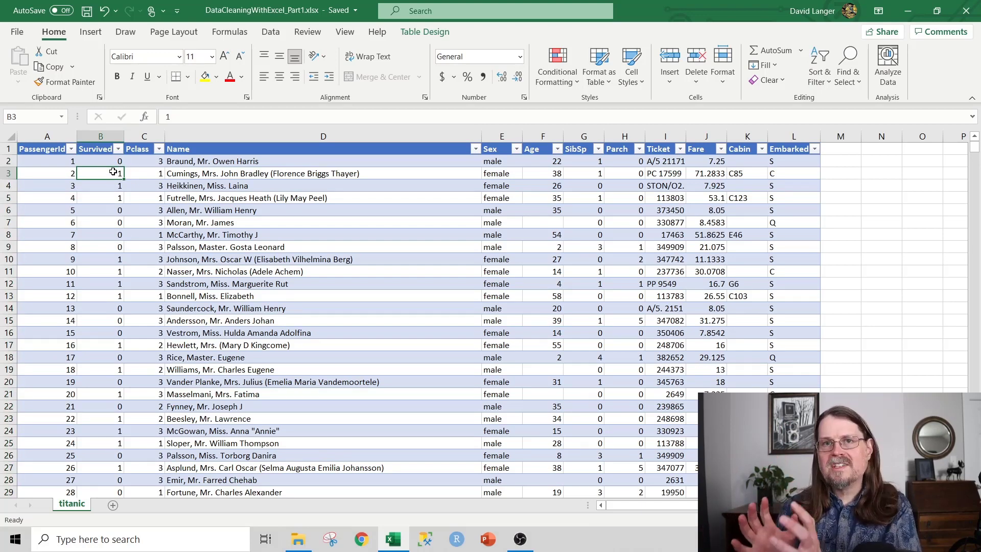
{"action": "left_click", "coordinate": [101, 136]}
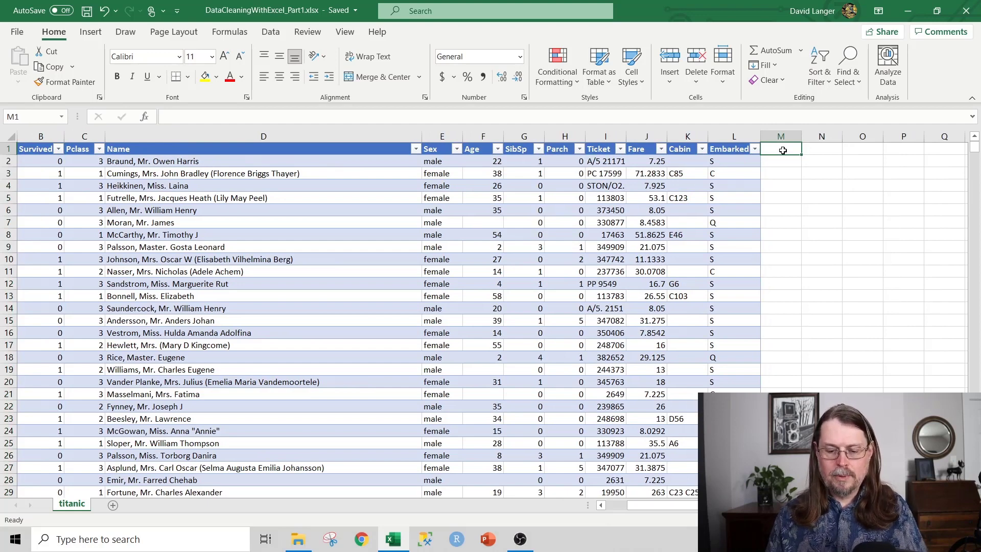
{"action": "type", "text": "NewSu"}
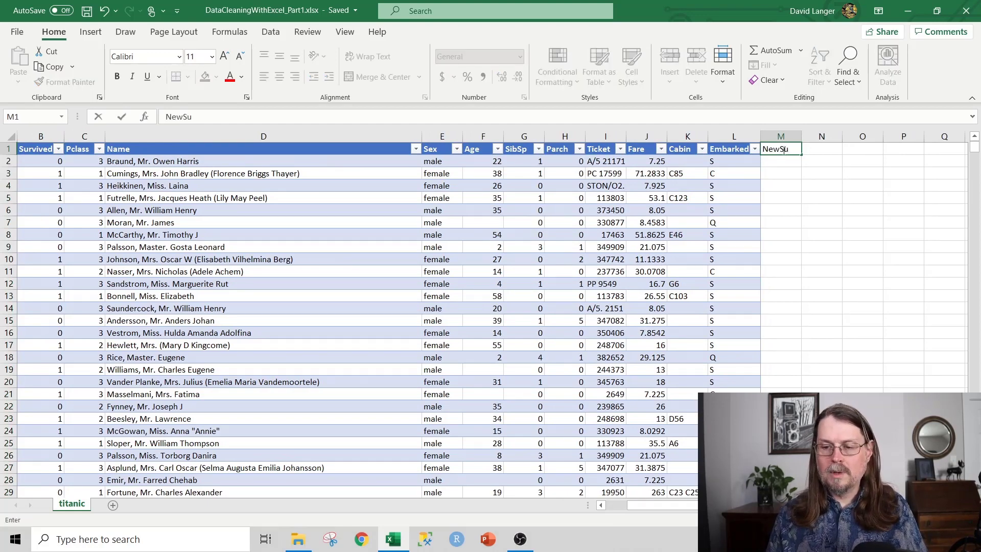
{"action": "type", "text": "rvived"}
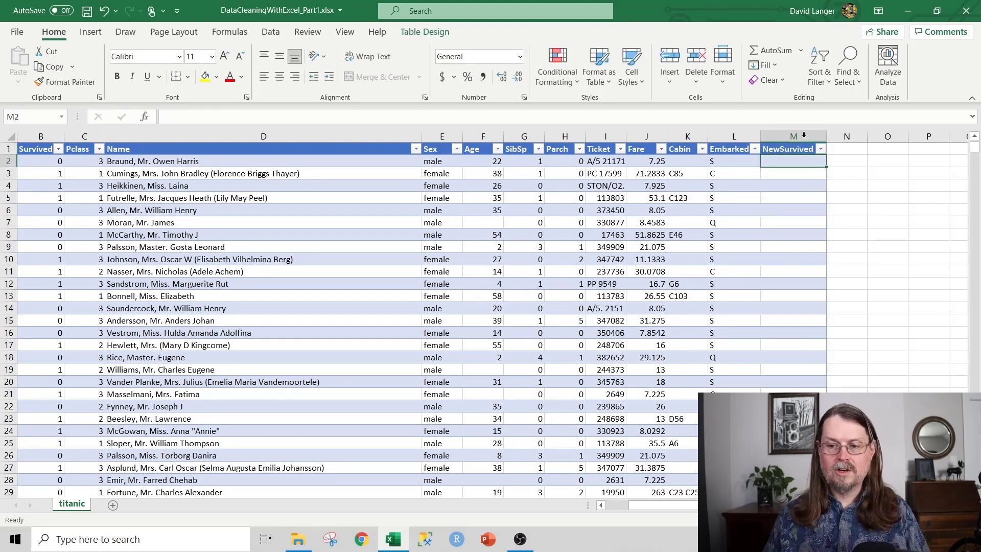
Hide the columns from Name through Embarked and move to the first NewSurvived cell
{"action": "left_click", "coordinate": [263, 150]}
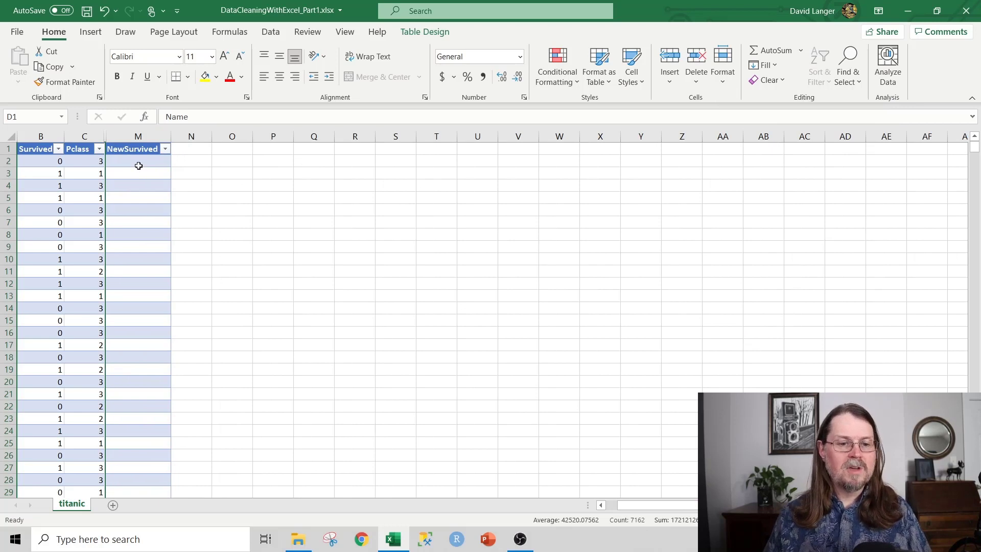
{"action": "left_click", "coordinate": [138, 160]}
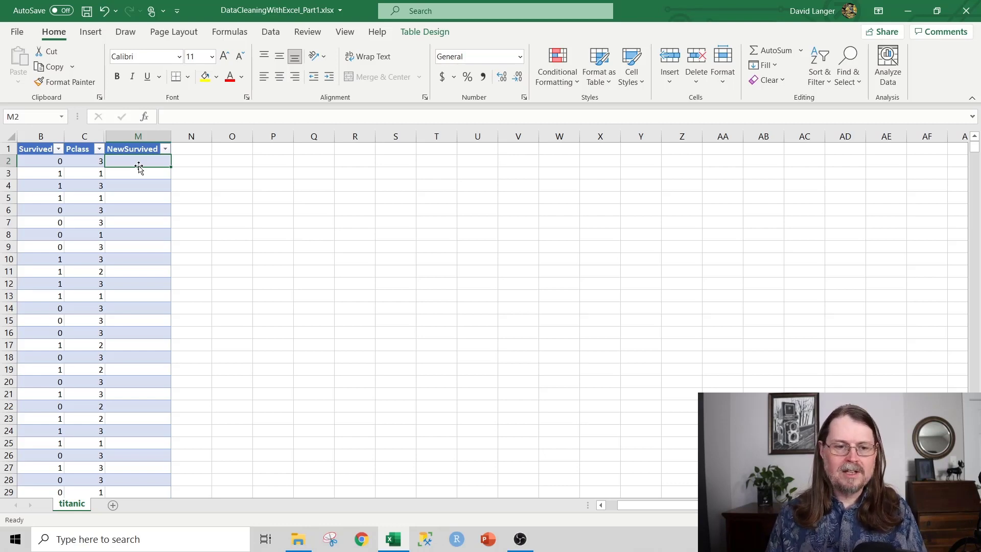
Enter =IF(B2>0,"Survived","Perished") in the first NewSurvived cell
{"action": "type", "text": "="}
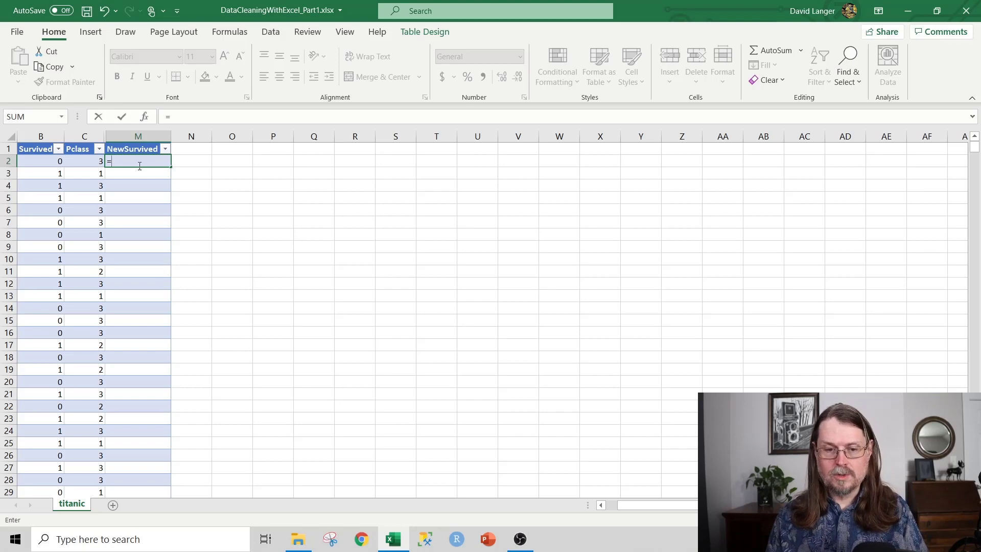
{"action": "type", "text": "IF"}
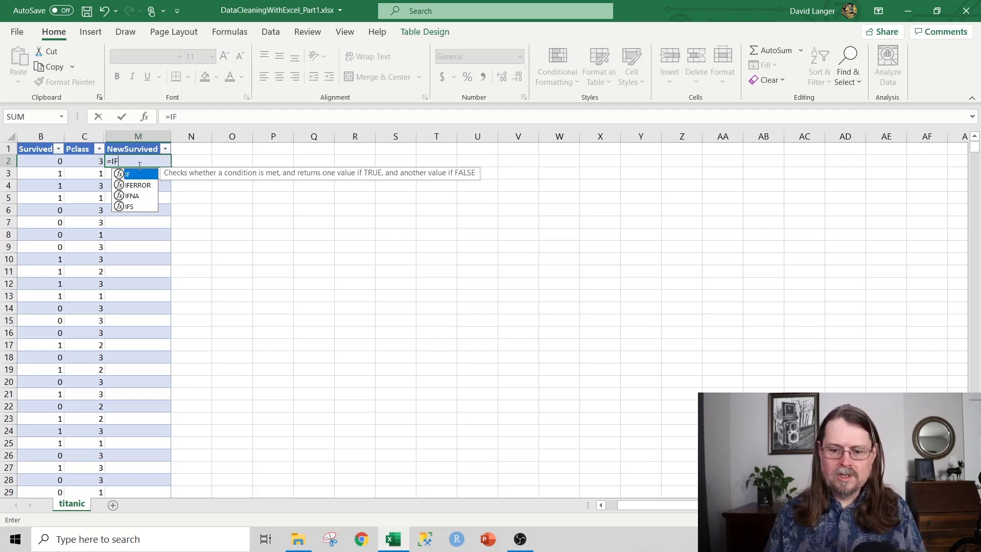
{"action": "type", "text": "("}
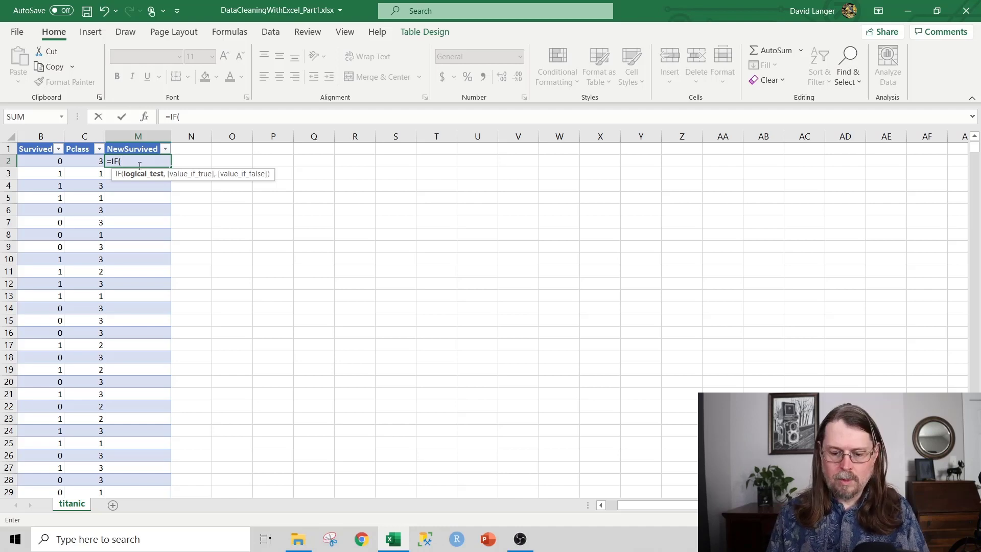
{"action": "left_click", "coordinate": [41, 161]}
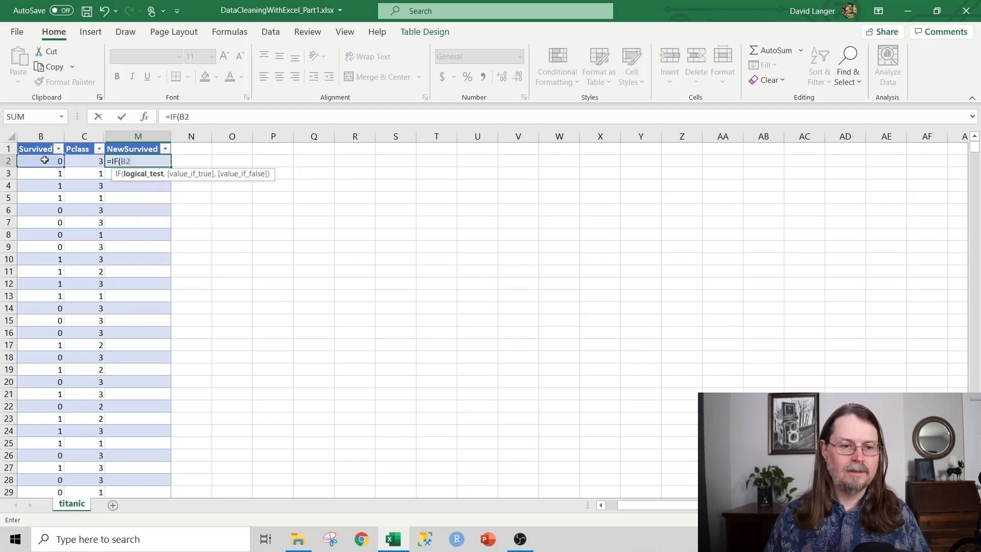
{"action": "type", "text": ">"}
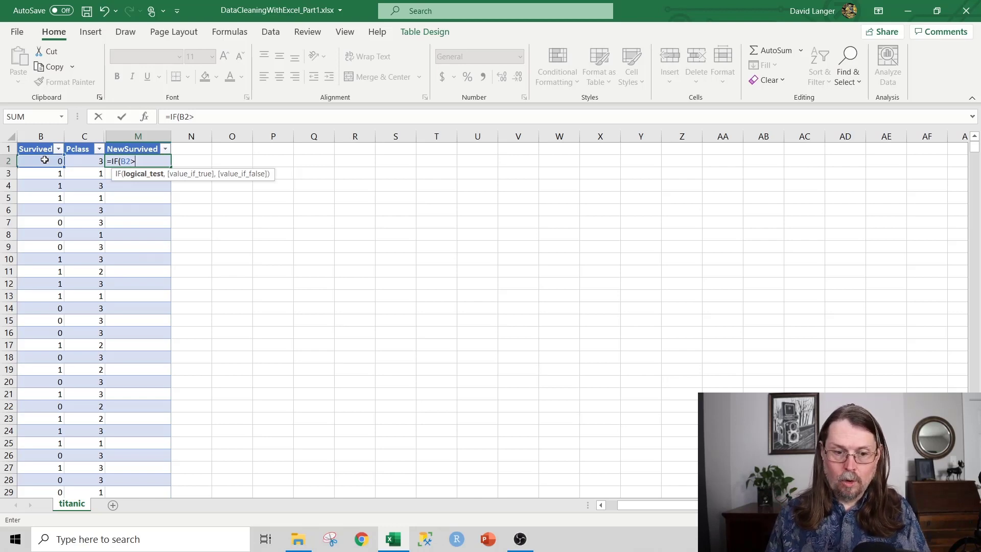
{"action": "type", "text": "0"}
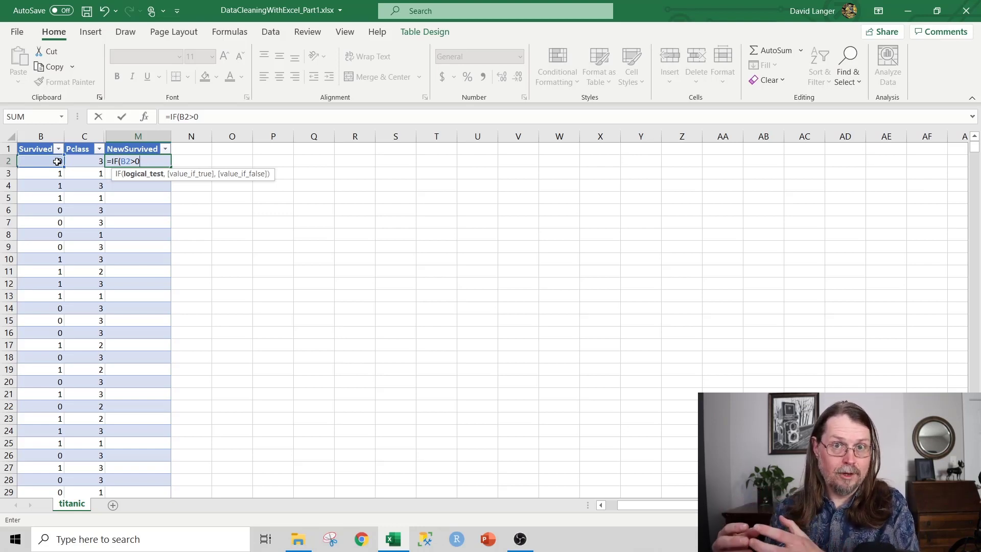
{"action": "type", "text": ","}
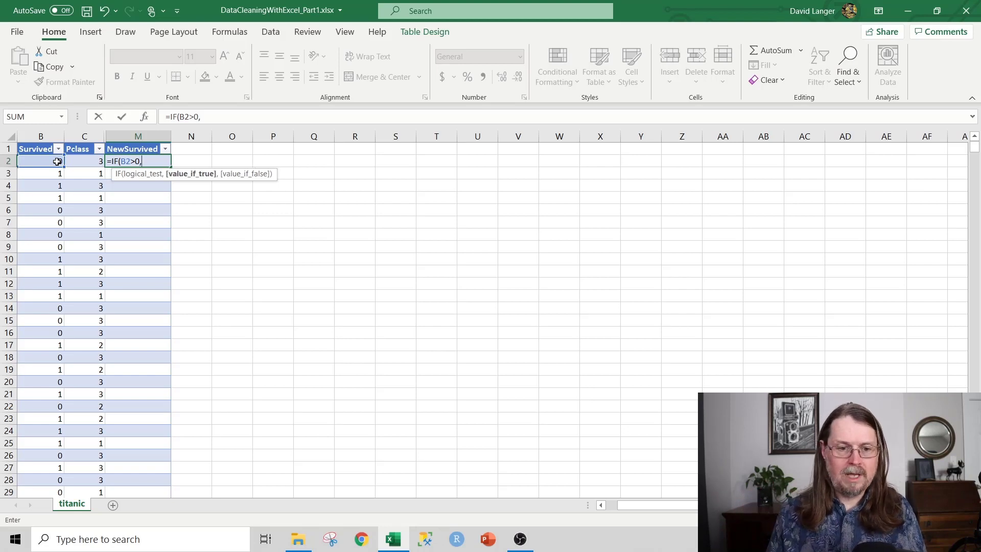
{"action": "type", "text": "\"Survived"}
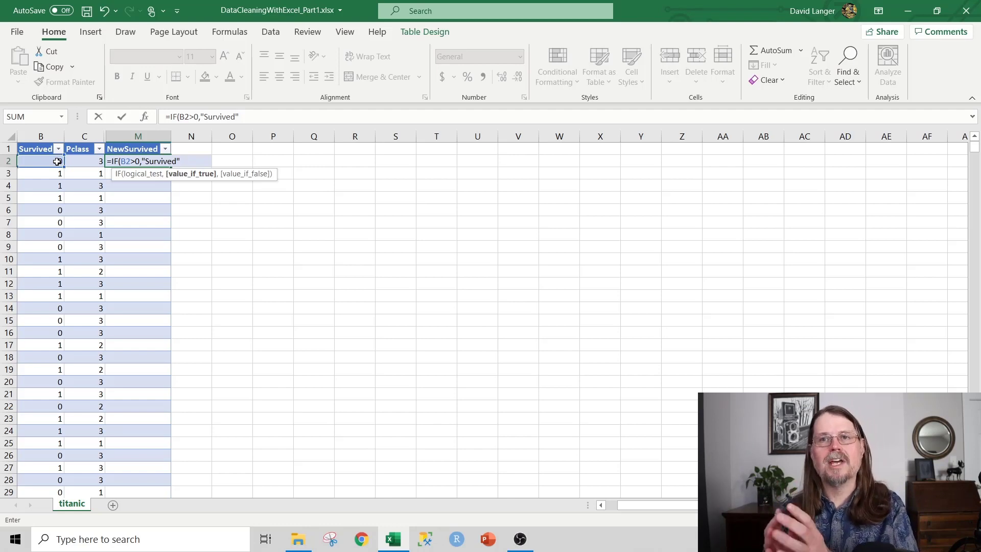
{"action": "type", "text": ","}
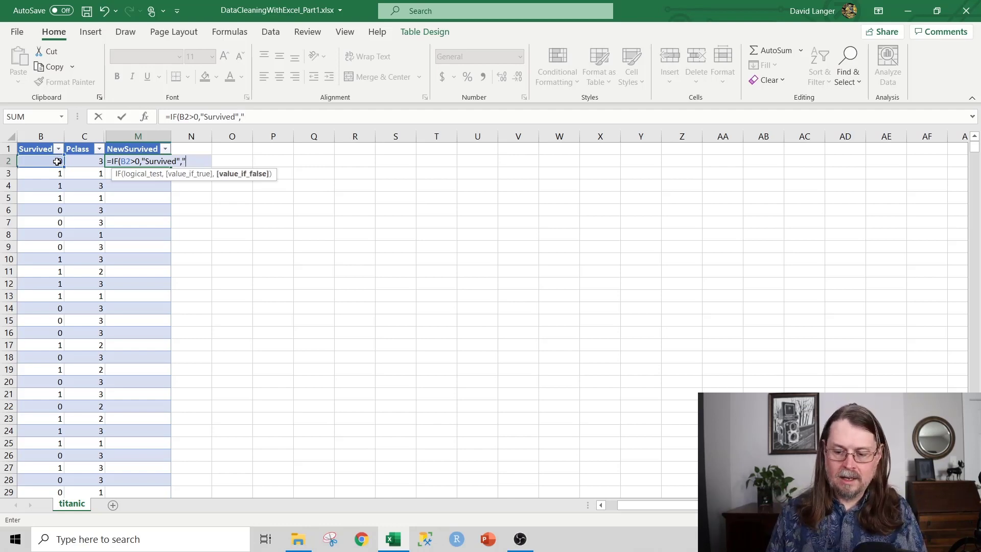
{"action": "type", "text": "Perished\")"}
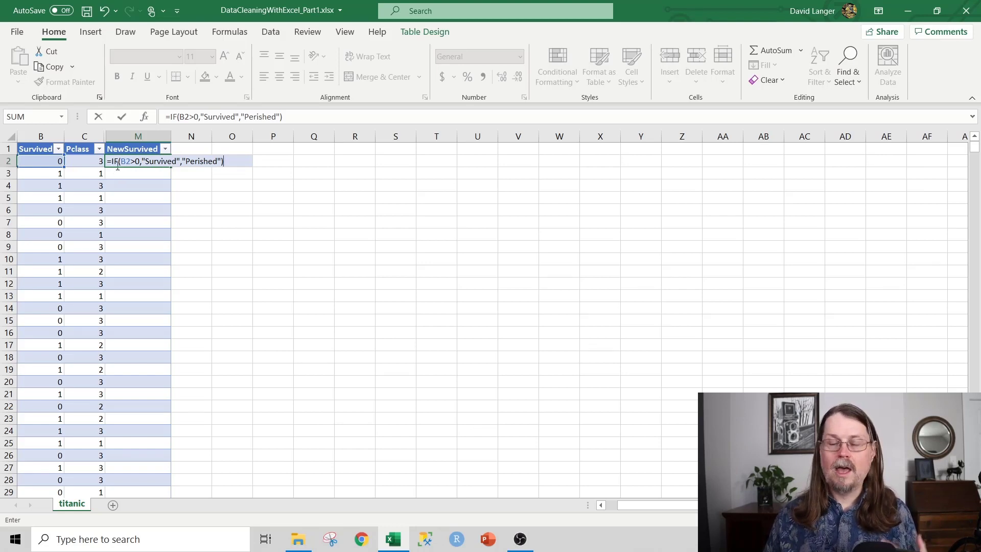
{"action": "mouse_move", "coordinate": [130, 169]}
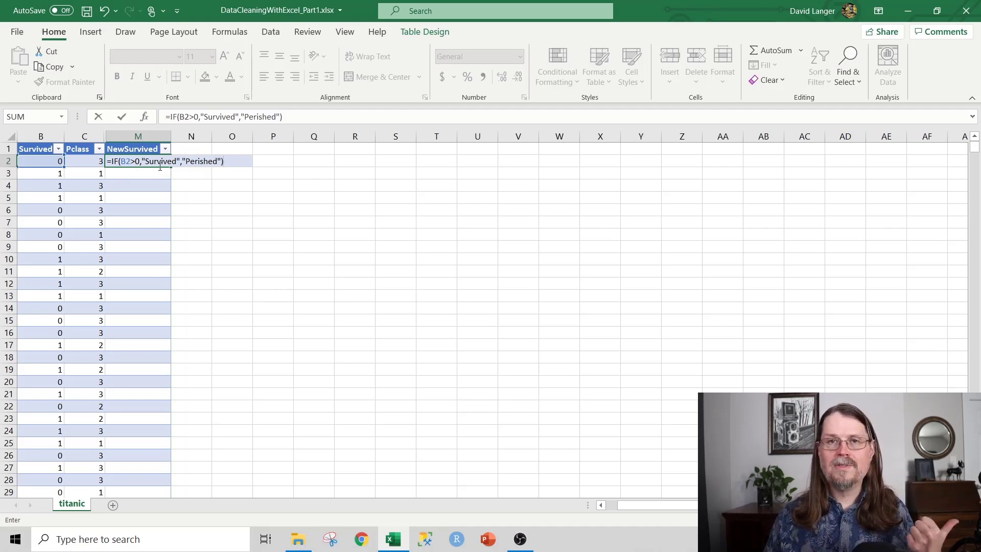
{"action": "mouse_move", "coordinate": [188, 171]}
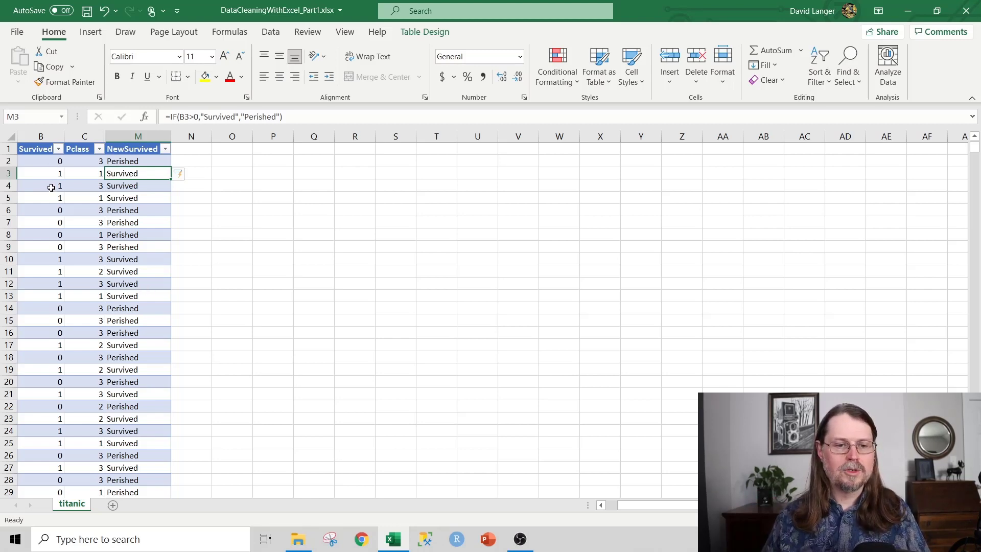
{"action": "mouse_move", "coordinate": [142, 186]}
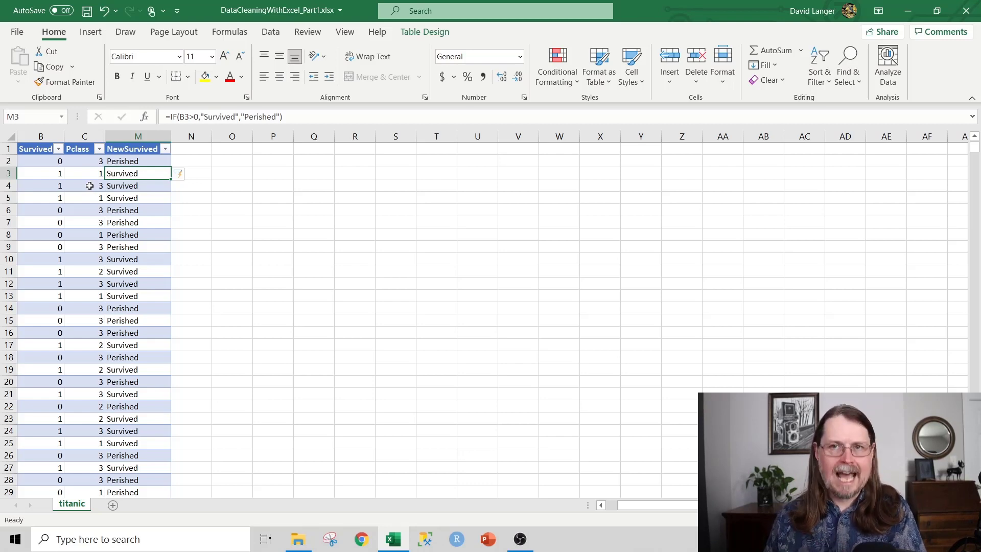
Add a NewPclass header in N1 and start an IF formula in its first cell
{"action": "type", "text": "N"}
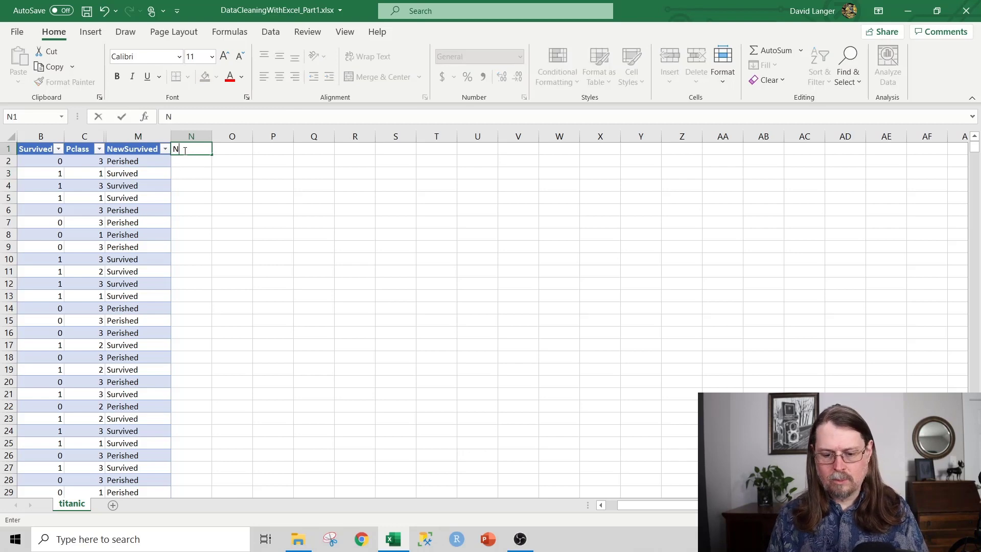
{"action": "key", "text": "enter"}
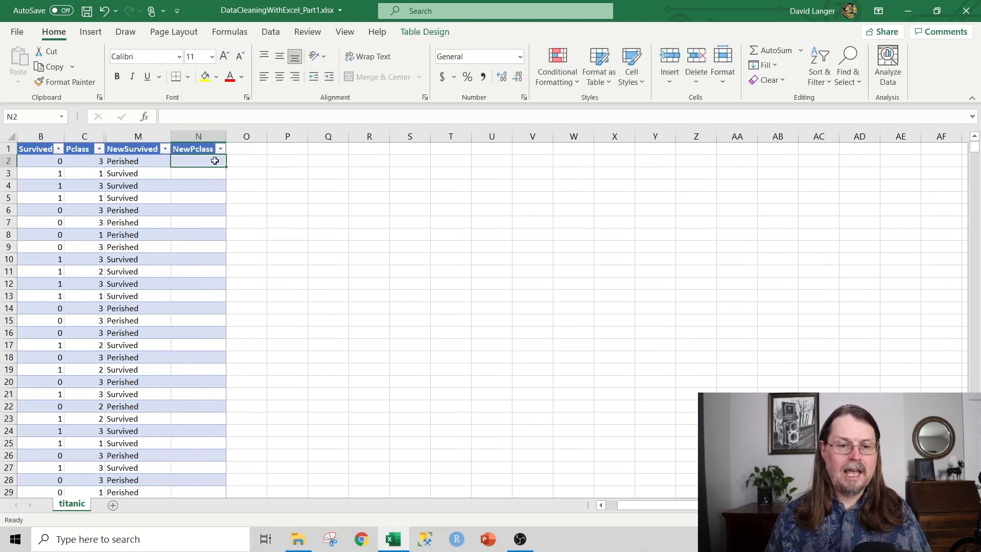
{"action": "mouse_move", "coordinate": [205, 205]}
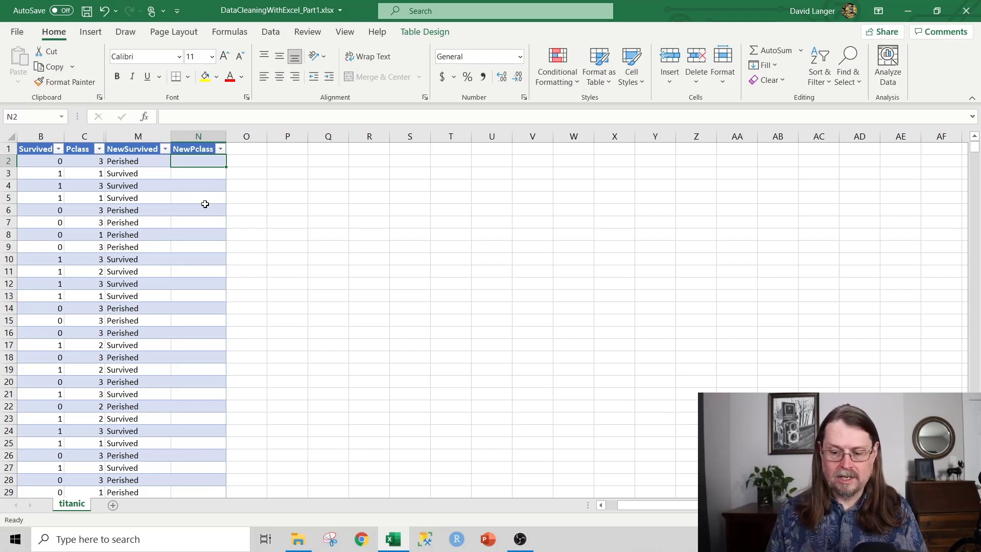
{"action": "type", "text": "=IF("}
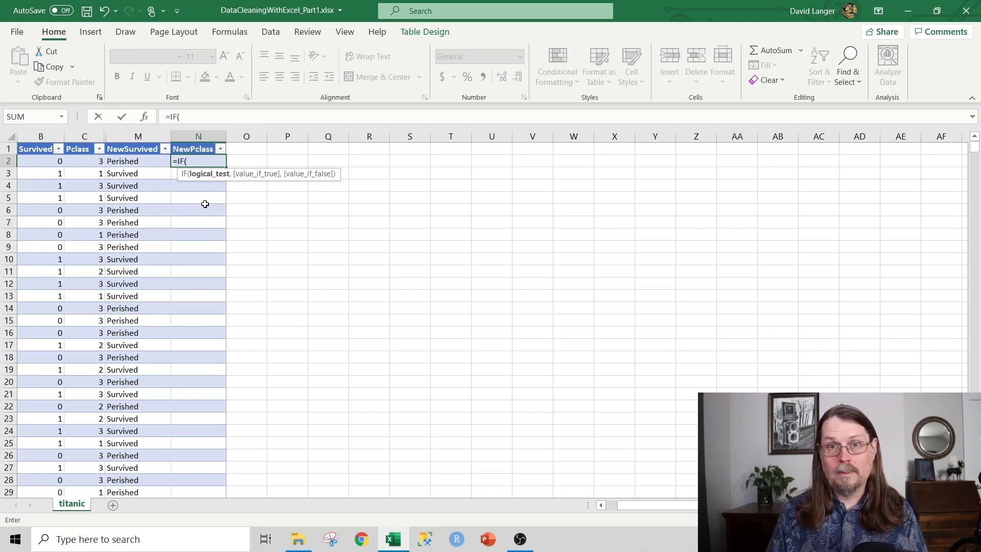
Write the first branch IF(C2=1,"First", referencing the Pclass value in row 2
{"action": "left_click", "coordinate": [84, 160]}
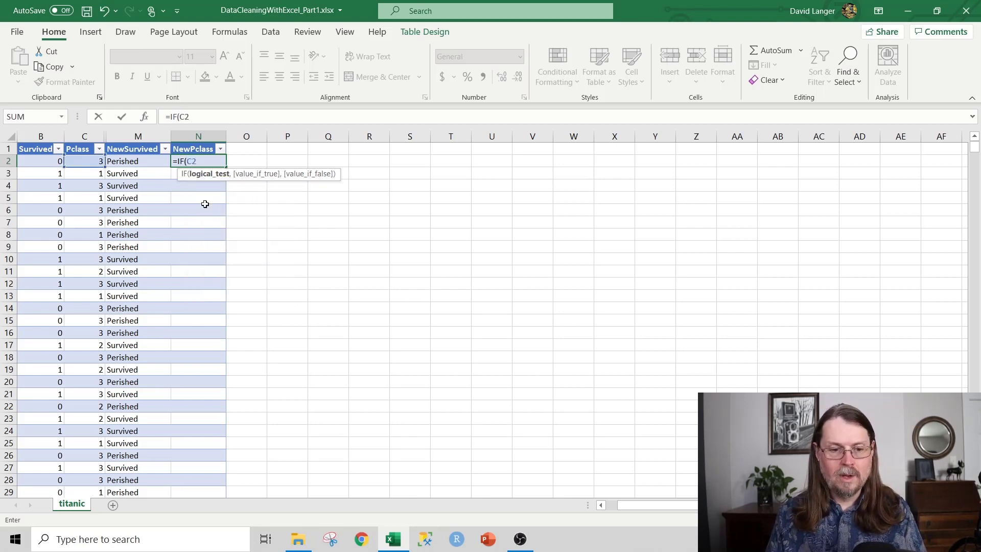
{"action": "type", "text": "="}
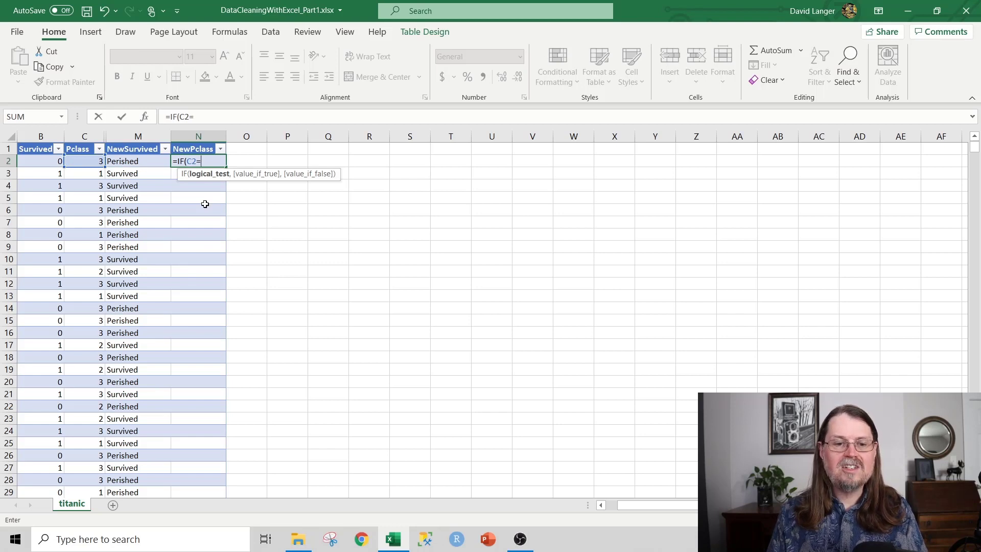
{"action": "type", "text": "1"}
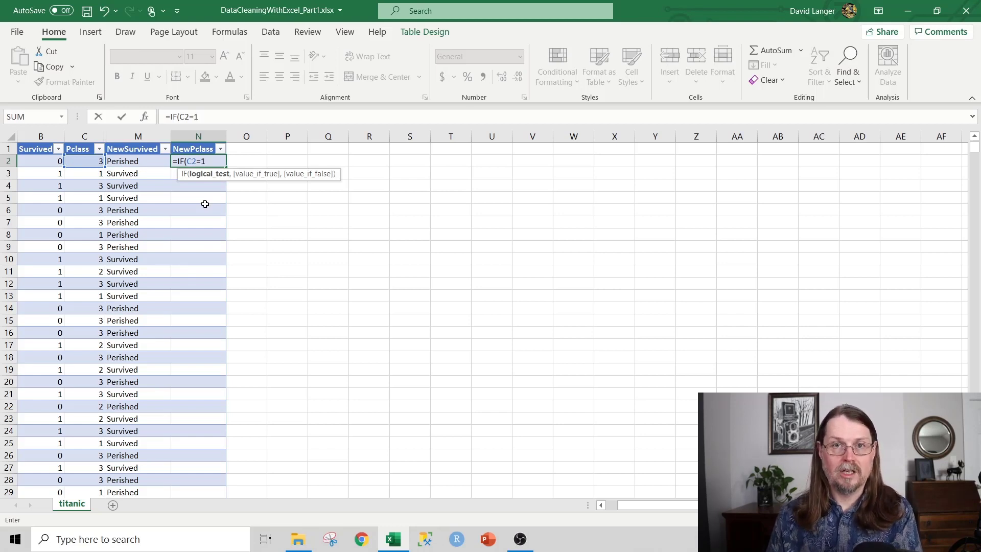
{"action": "type", "text": ","}
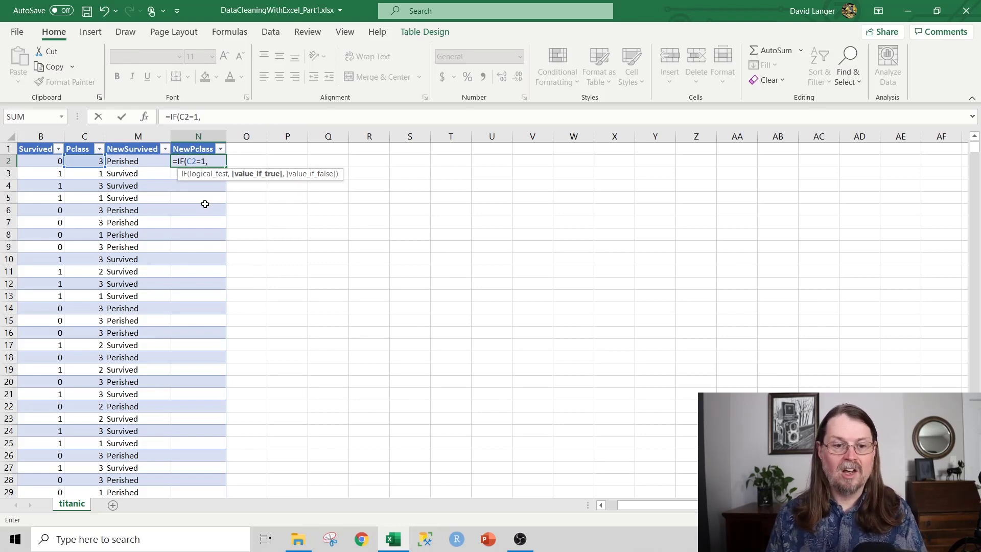
{"action": "type", "text": "\"First"}
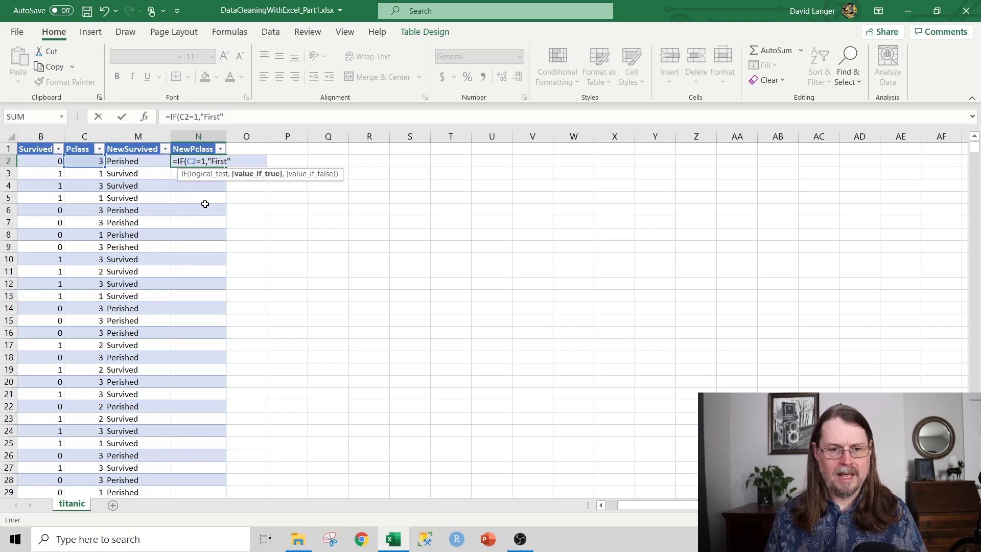
{"action": "type", "text": ","}
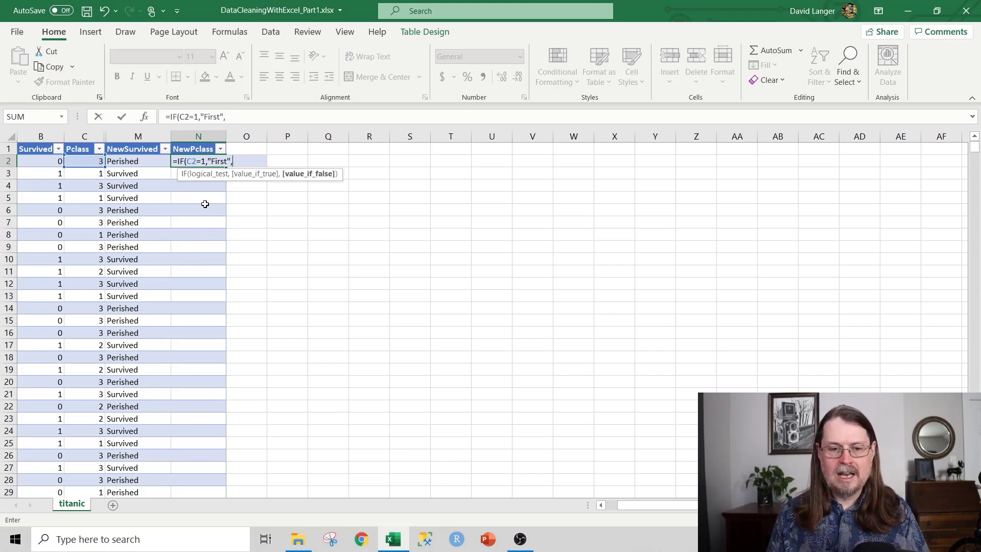
Nest IF(C2=2,"Second","Third") to map Pclass 2 and 3 to Second and Third
{"action": "type", "text": "IF"}
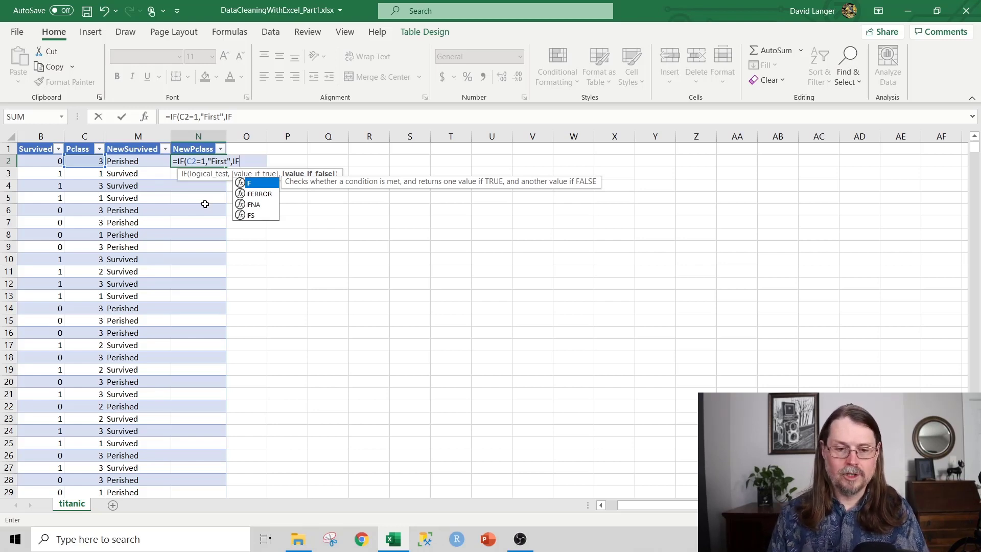
{"action": "type", "text": "(C"}
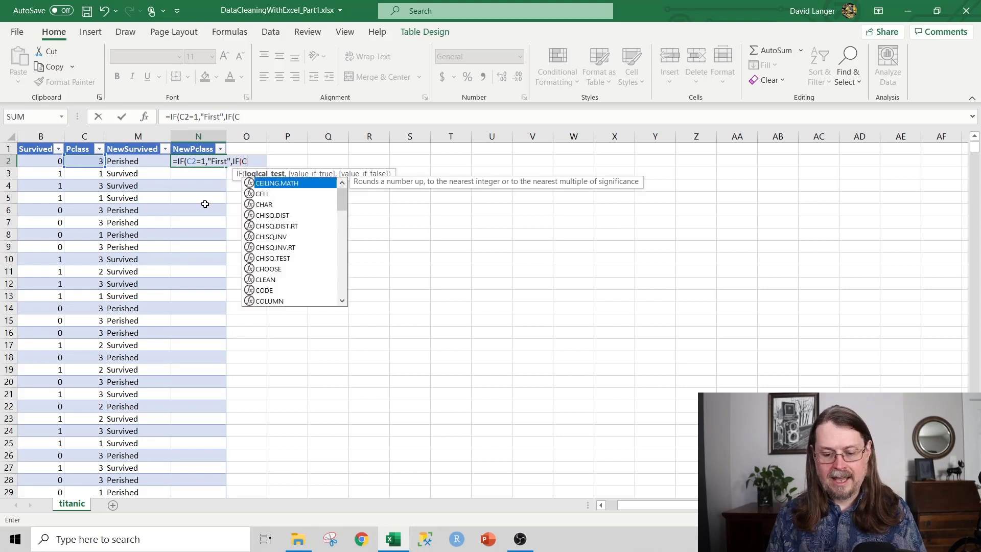
{"action": "type", "text": "2=2"}
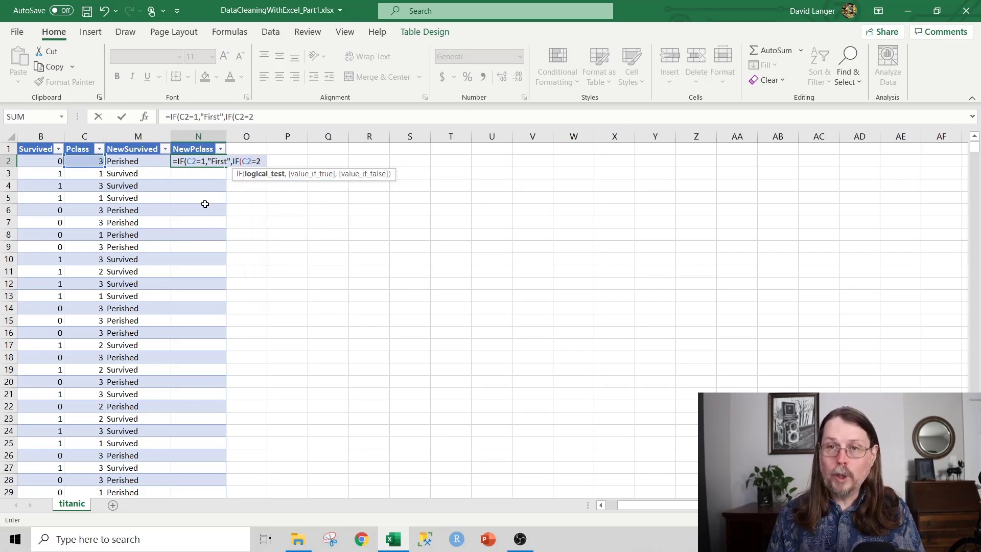
{"action": "type", "text": ",\"Second\""}
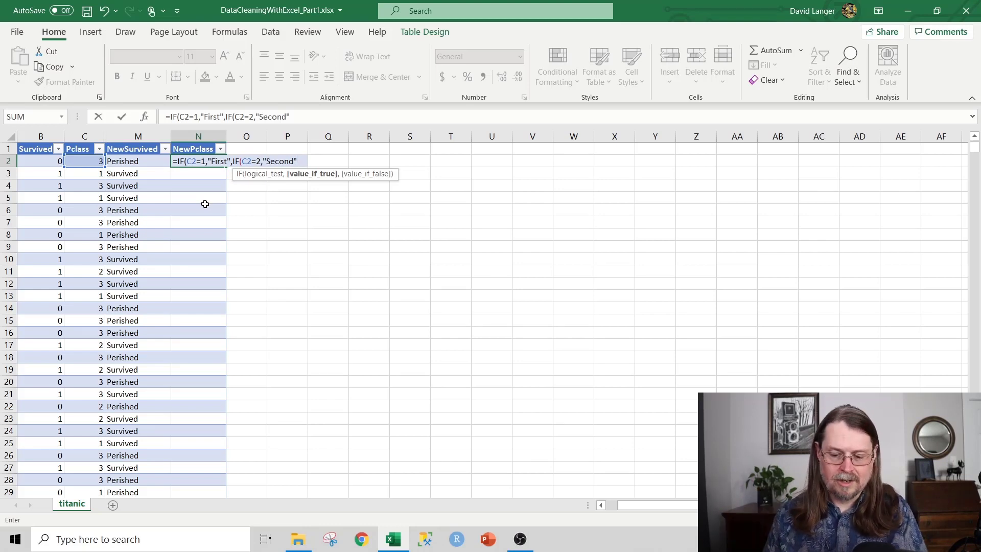
{"action": "type", "text": ",\"Third\"))"}
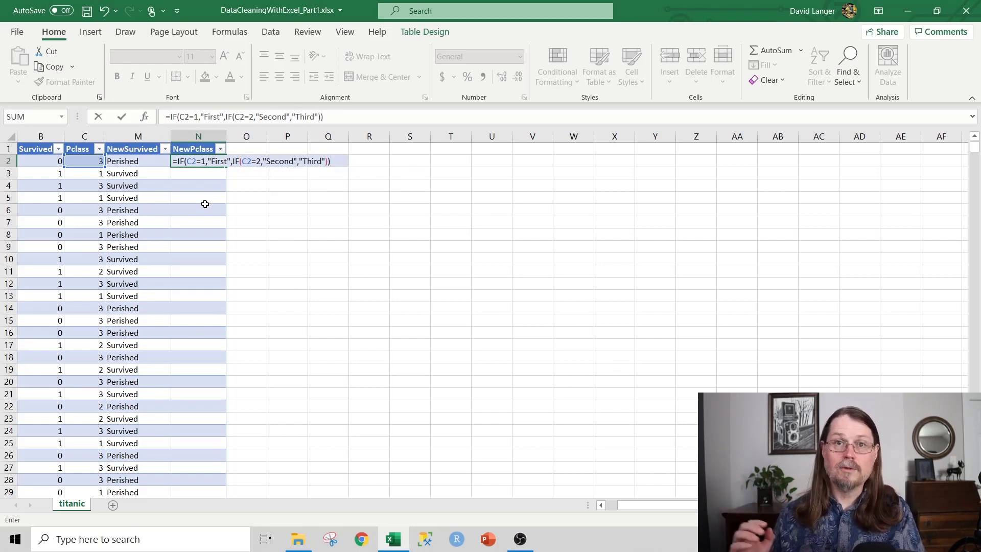
{"action": "mouse_move", "coordinate": [236, 172]}
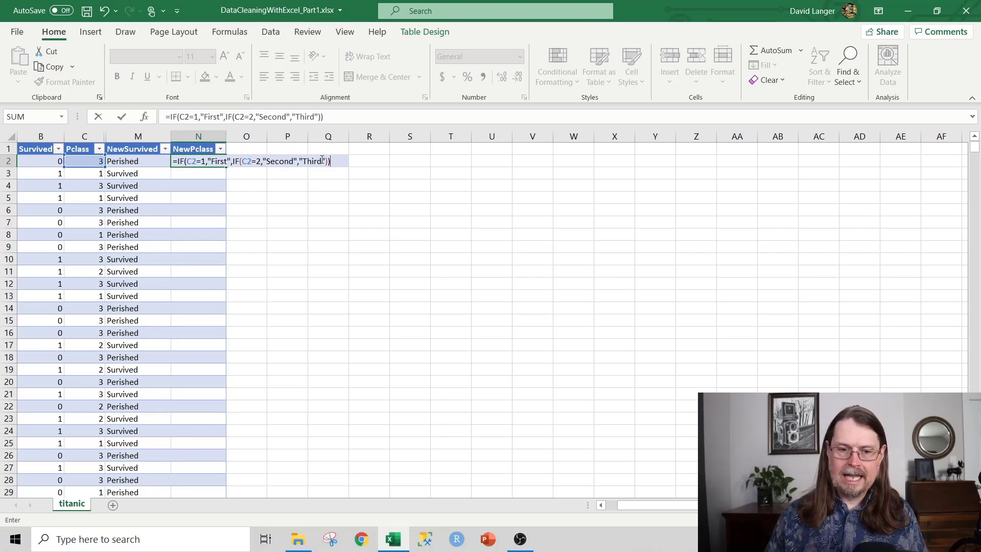
Fill NewPclass with First/Second/Third and unhide the columns between Pclass and NewSurvived
{"action": "key", "text": "Enter"}
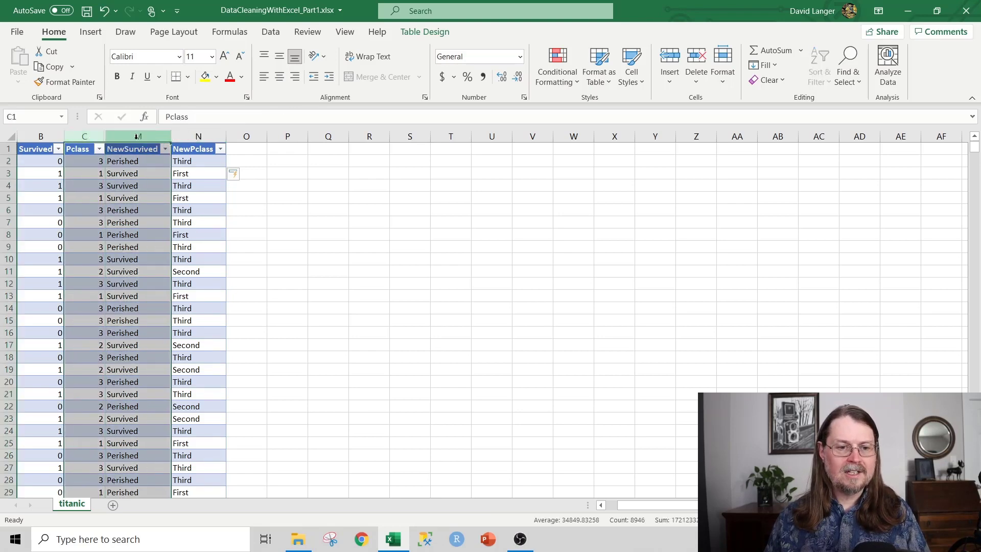
{"action": "right_click", "coordinate": [136, 136]}
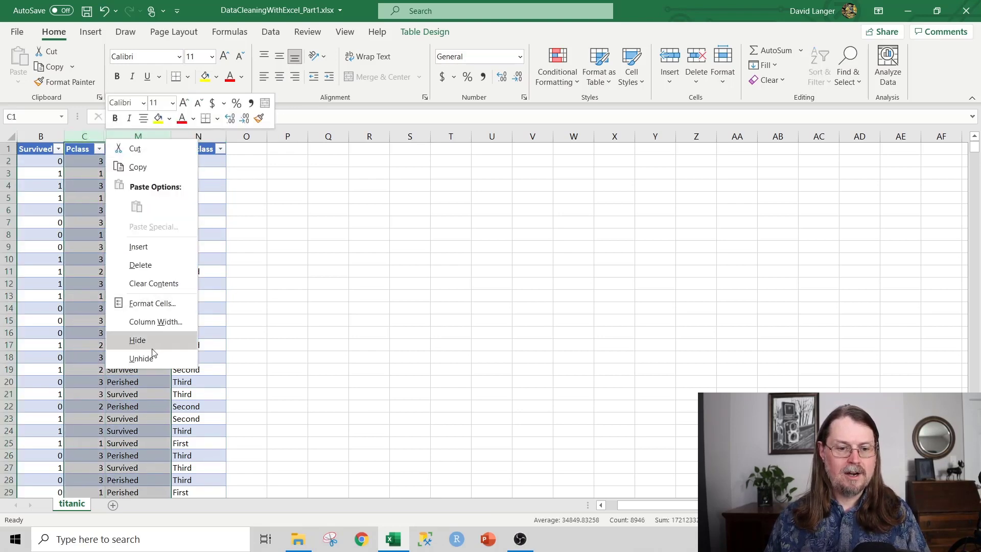
{"action": "left_click", "coordinate": [143, 357]}
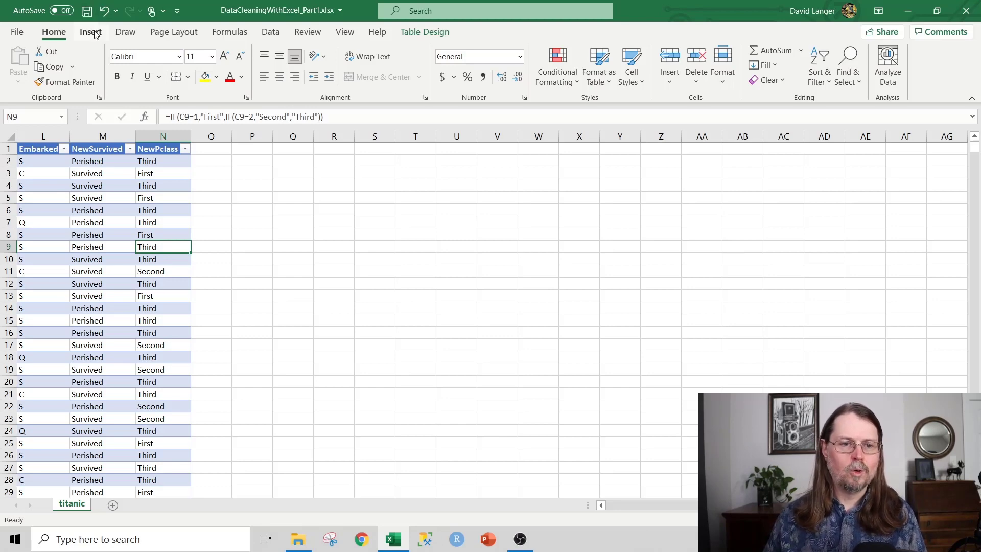
Insert a PivotTable from the titanic table on the existing worksheet at titanic!$P$2
{"action": "left_click", "coordinate": [23, 60]}
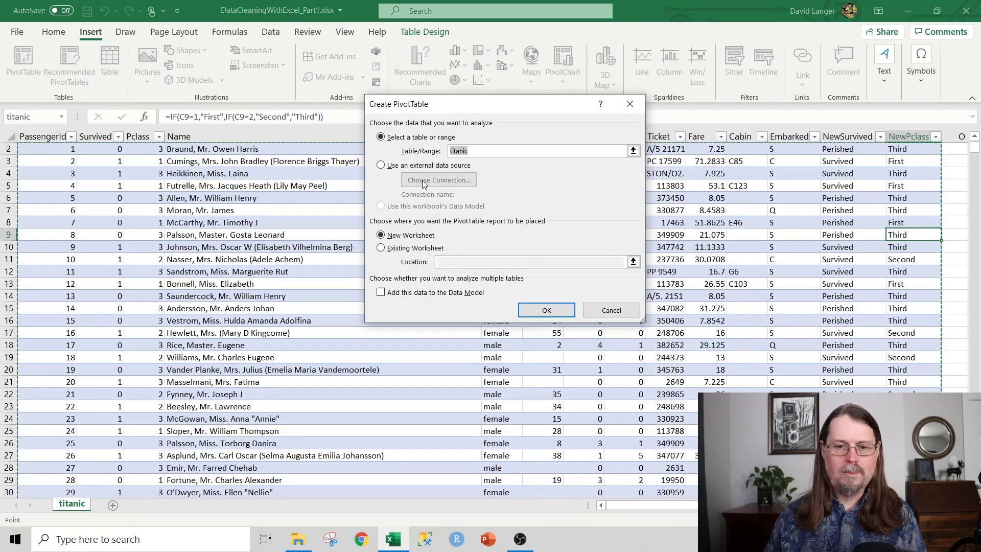
{"action": "left_click", "coordinate": [633, 151]}
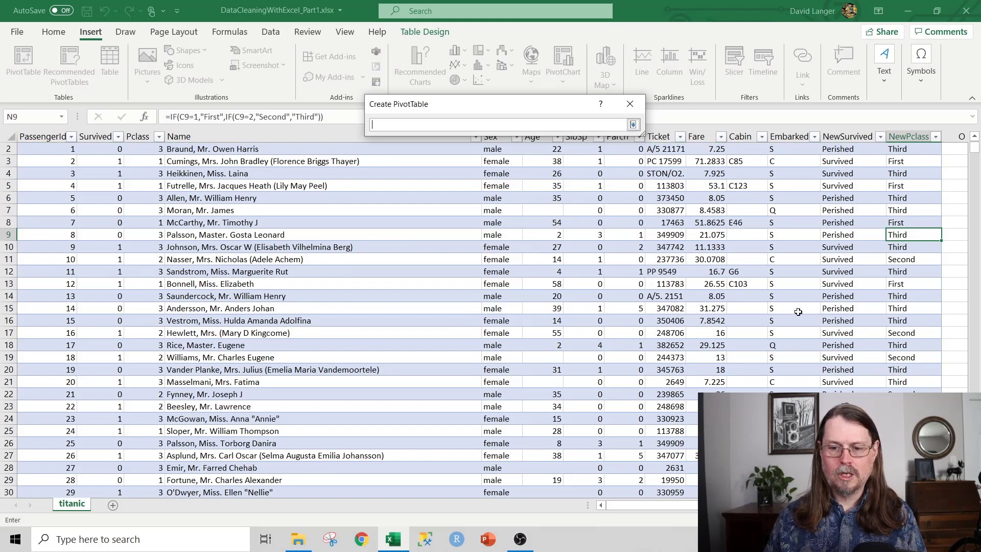
{"action": "scroll", "scroll_direction": "right", "scroll_amount": 3}
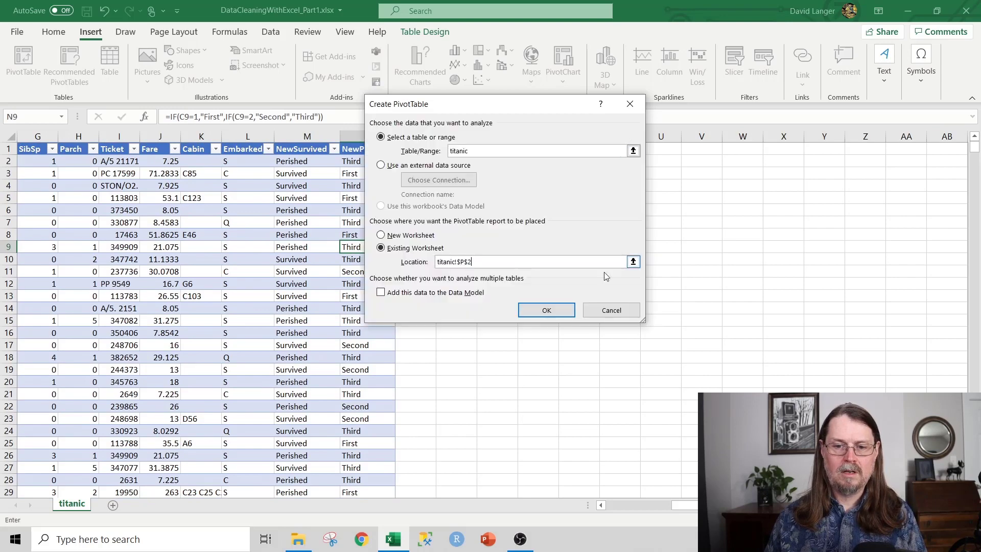
{"action": "left_click", "coordinate": [545, 310]}
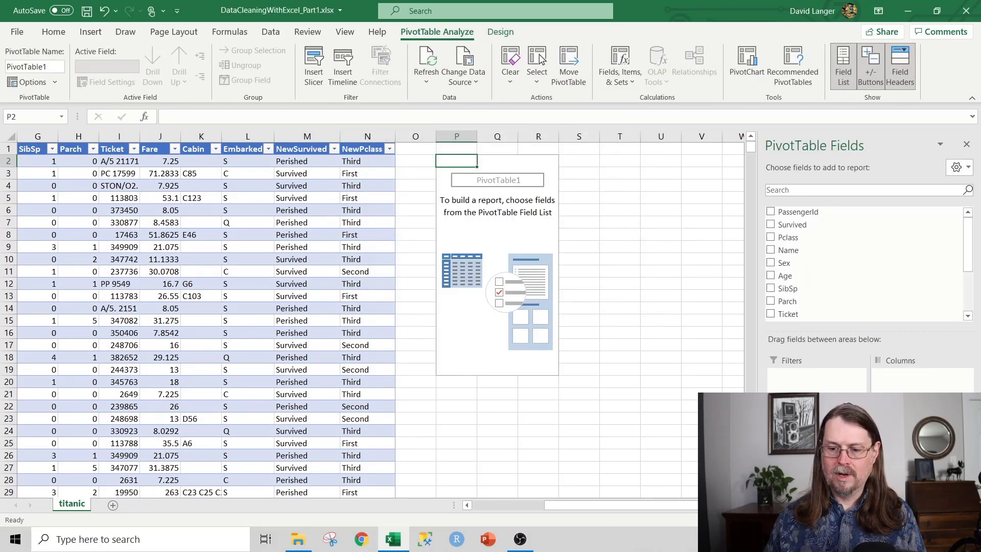
Put NewPclass in Rows and NewSurvived in Columns and Values to count passengers
{"action": "scroll", "scroll_direction": "right", "scroll_amount": 3}
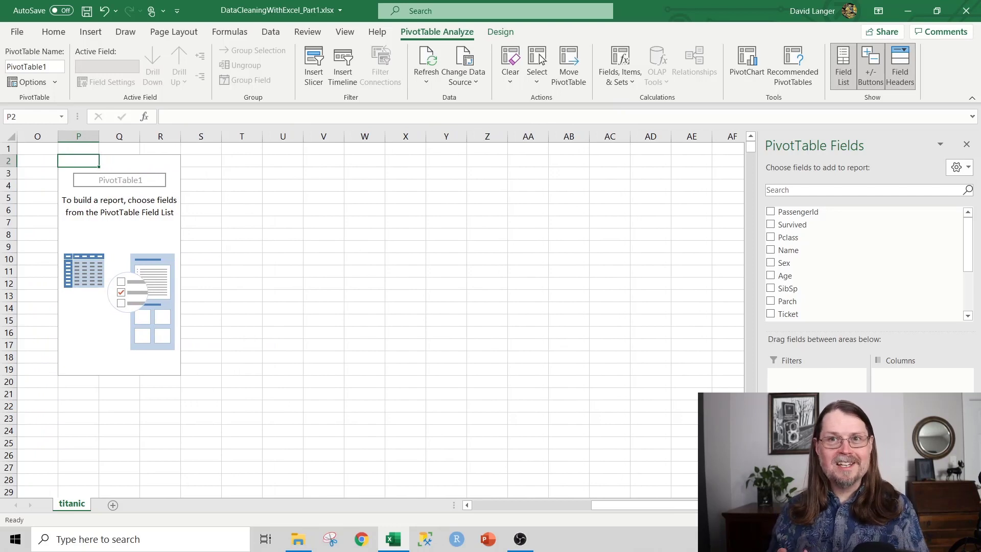
{"action": "mouse_move", "coordinate": [938, 177]}
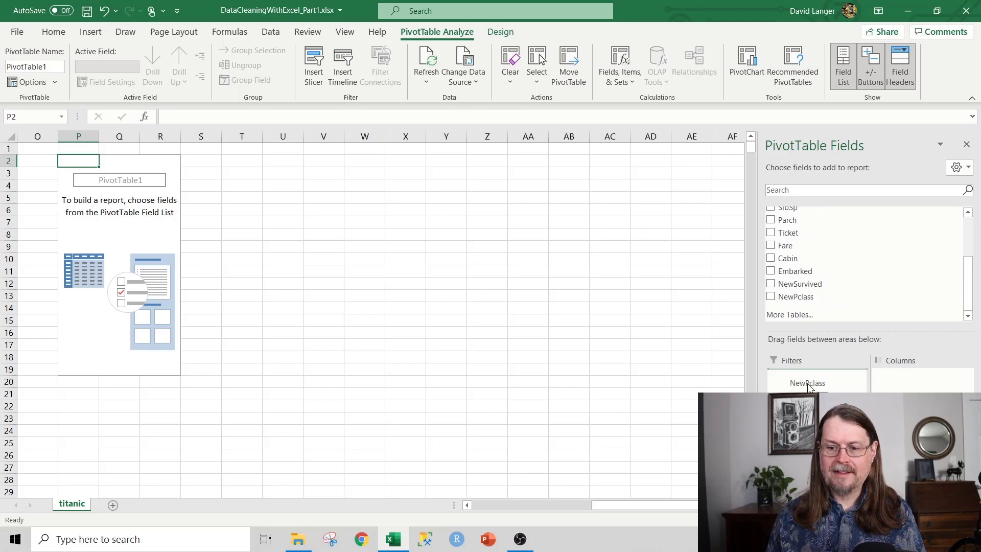
{"action": "left_click", "coordinate": [770, 297]}
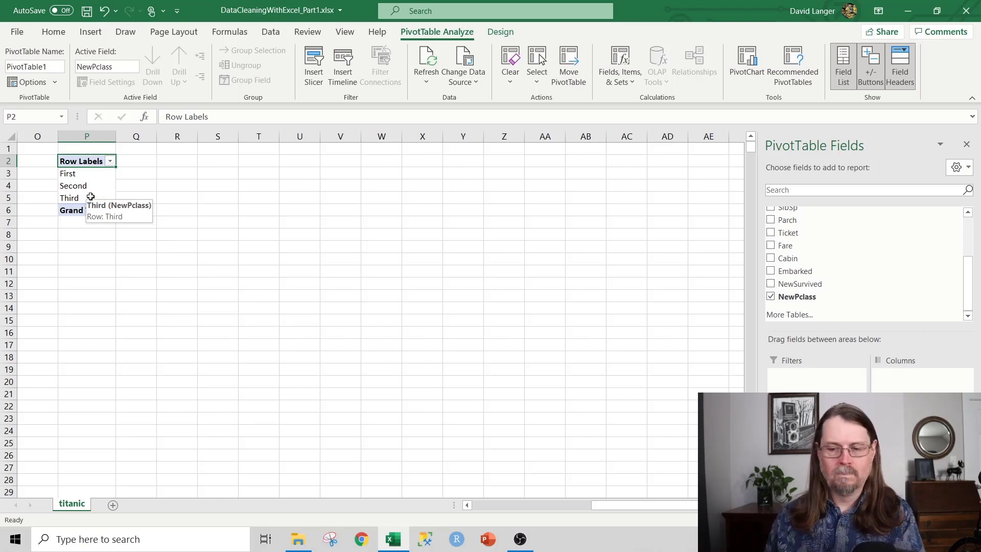
{"action": "mouse_move", "coordinate": [799, 283]}
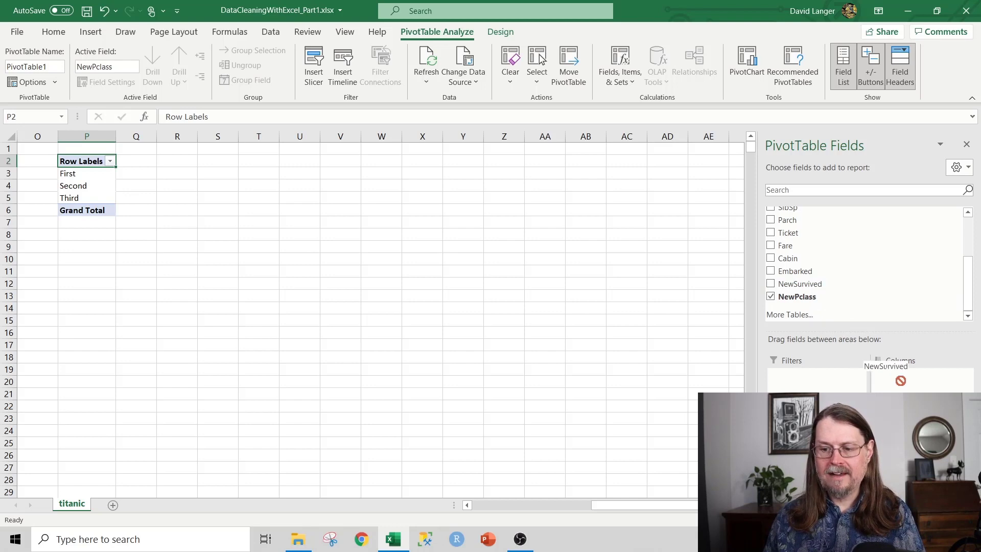
{"action": "left_click", "coordinate": [771, 284]}
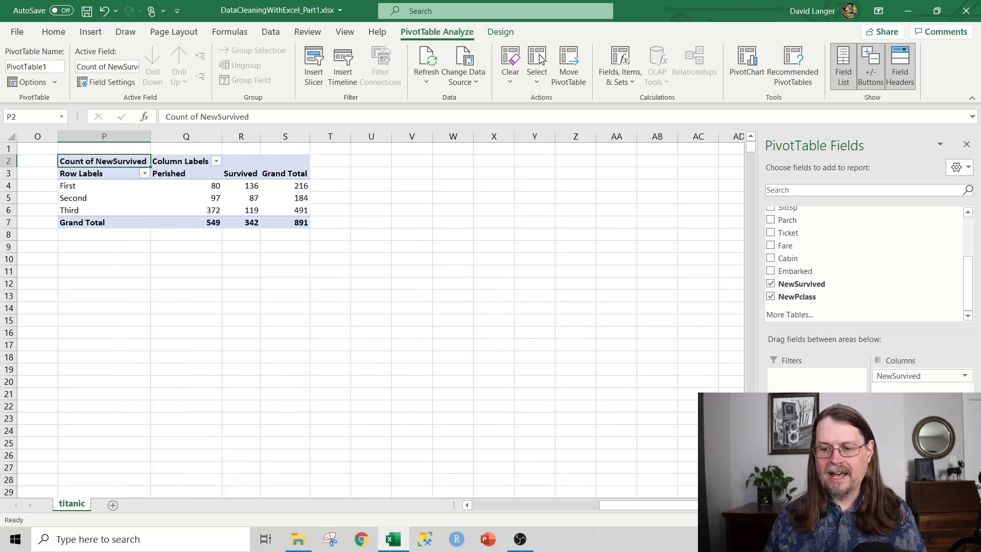
Show Count of NewSurvived as % of Row Total via Value Field Settings
{"action": "left_click", "coordinate": [111, 82]}
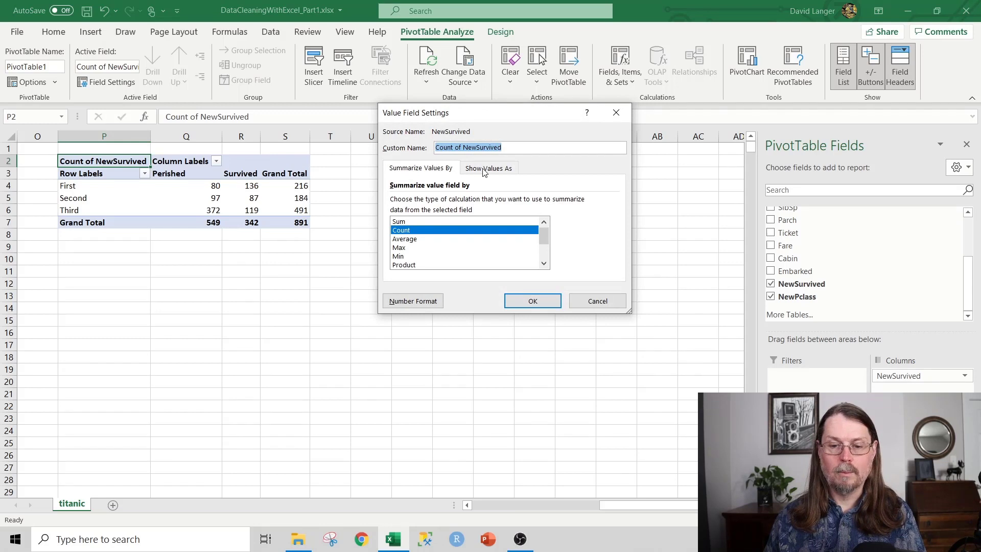
{"action": "left_click", "coordinate": [489, 168]}
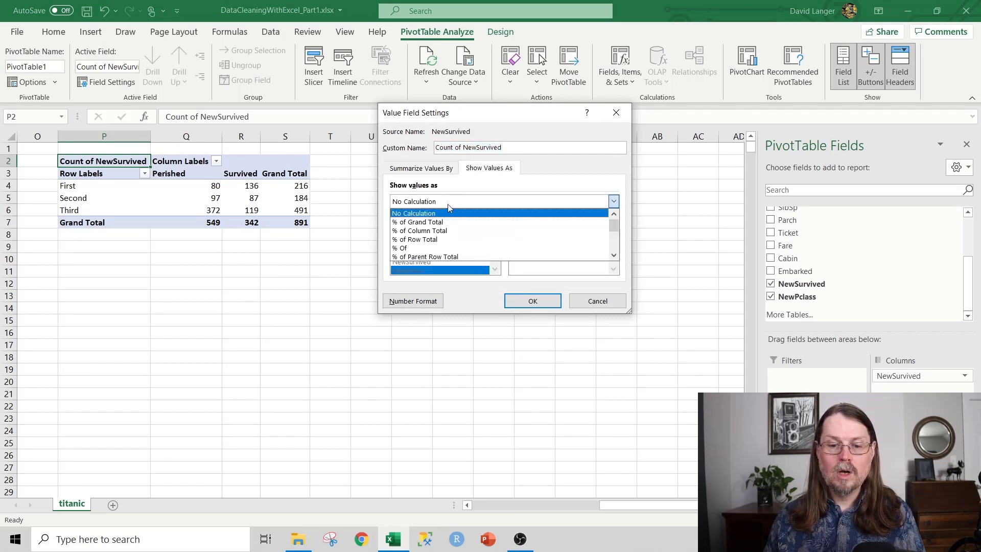
{"action": "left_click", "coordinate": [414, 239]}
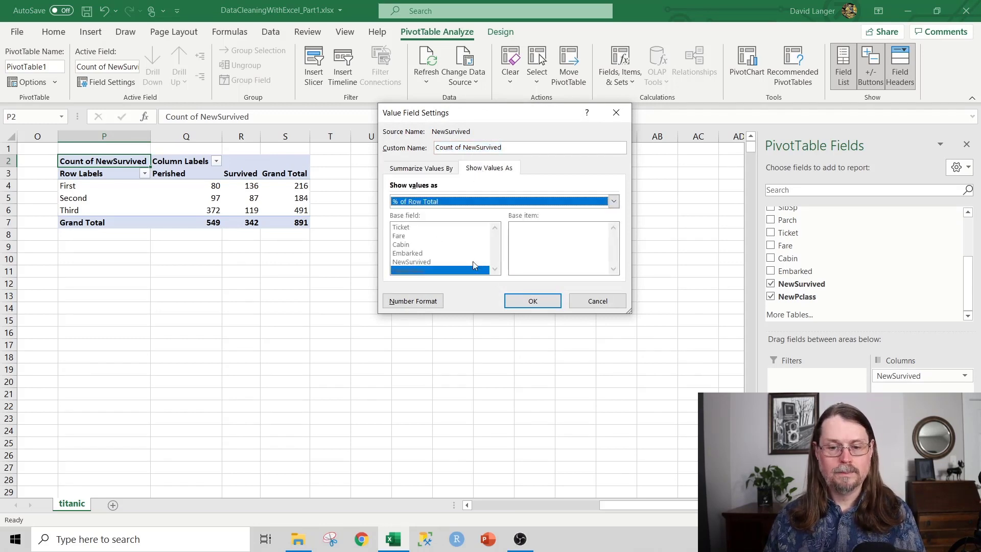
{"action": "left_click", "coordinate": [533, 301]}
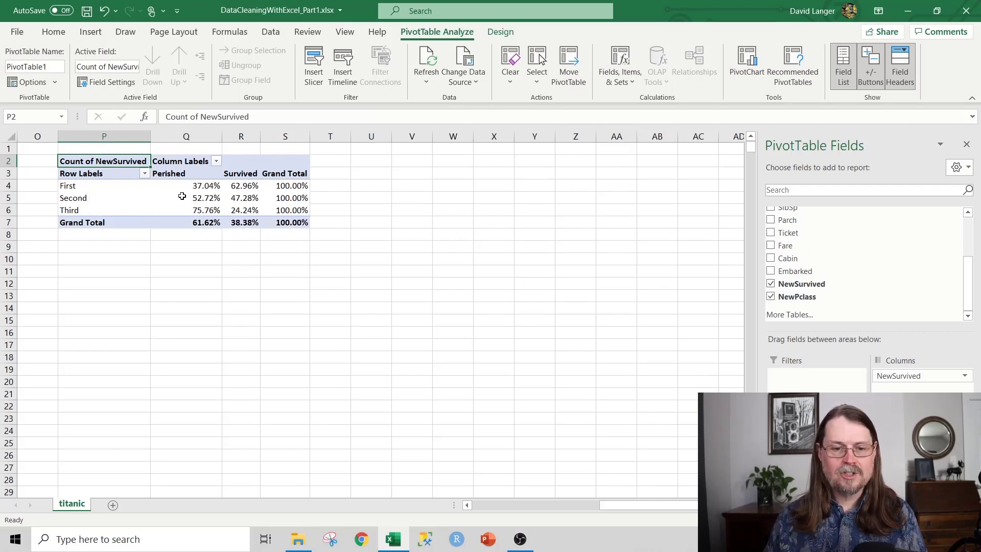
{"action": "mouse_move", "coordinate": [244, 198]}
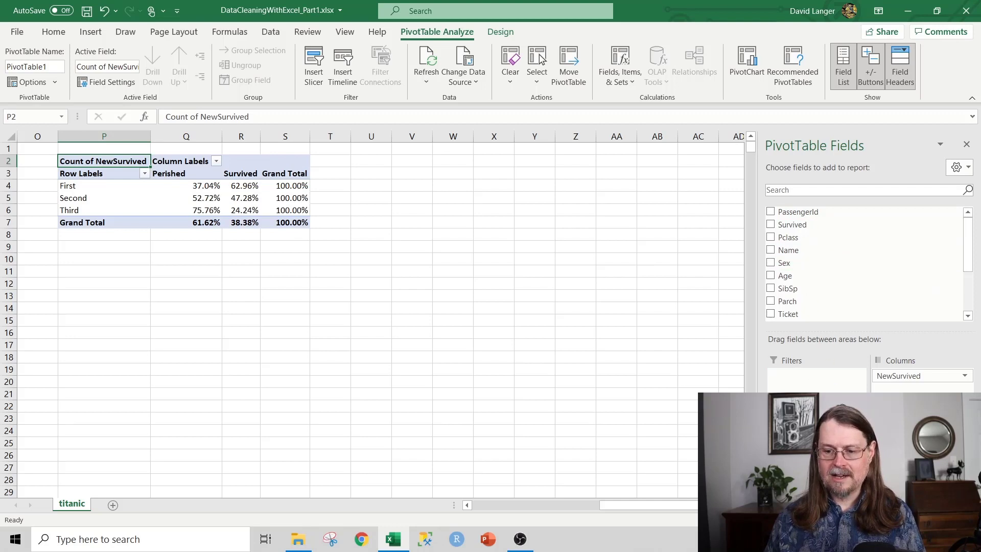
Add Sex to Rows beneath NewPclass, giving female and male survival percentages per class
{"action": "left_click", "coordinate": [770, 262]}
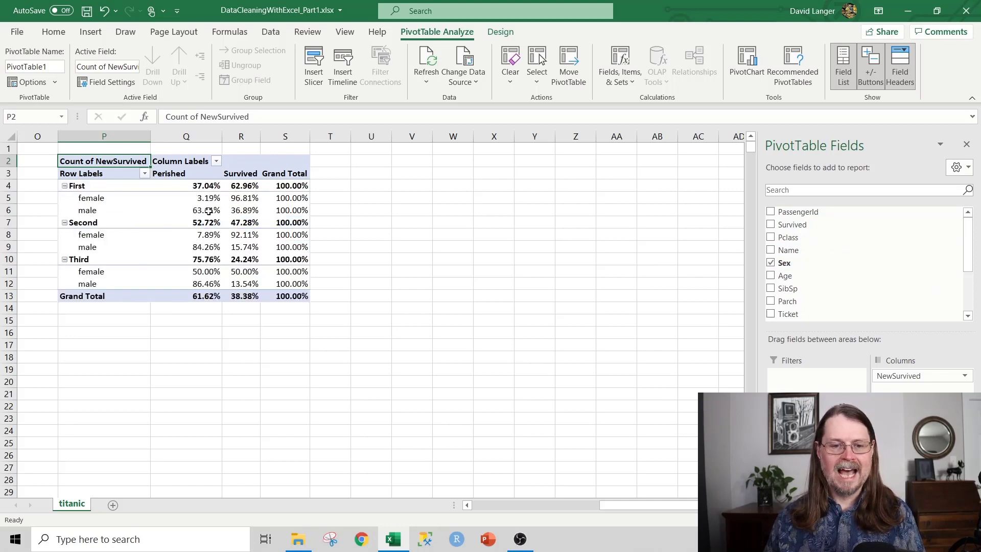
{"action": "left_click", "coordinate": [241, 235]}
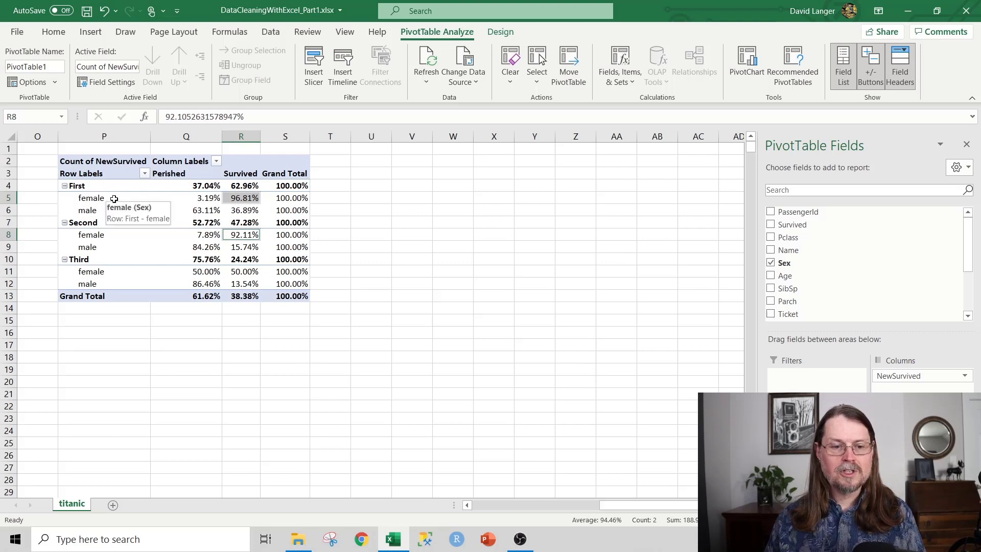
{"action": "mouse_move", "coordinate": [230, 242]}
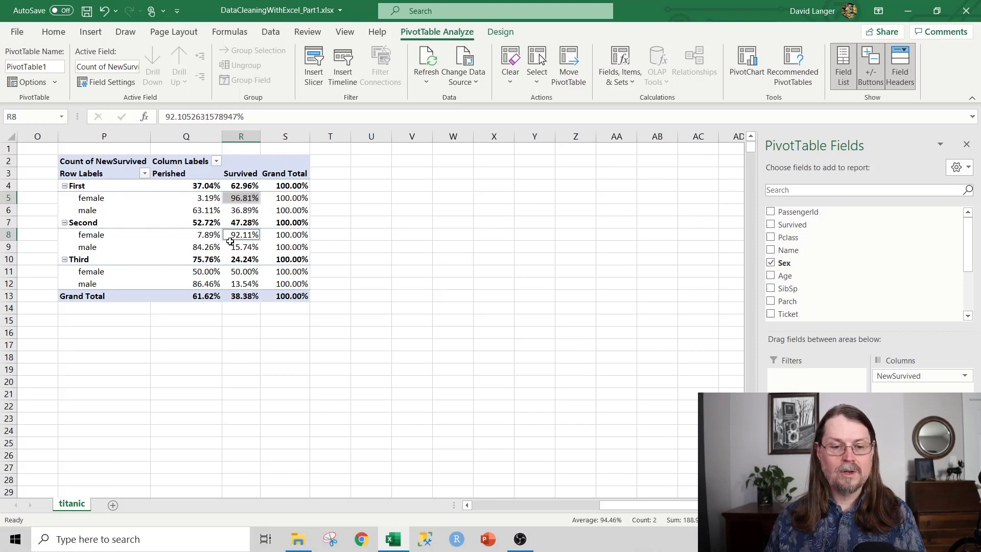
{"action": "mouse_move", "coordinate": [241, 235]}
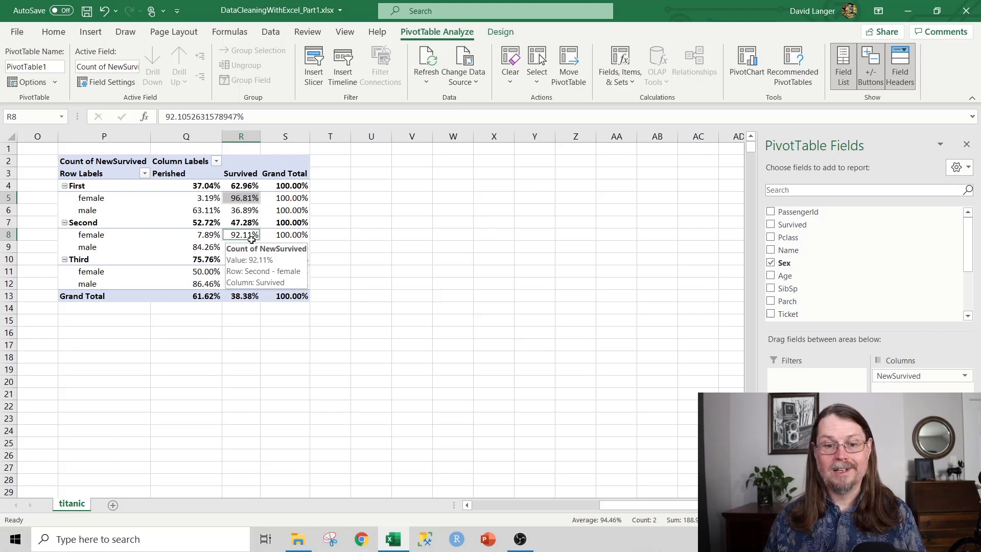